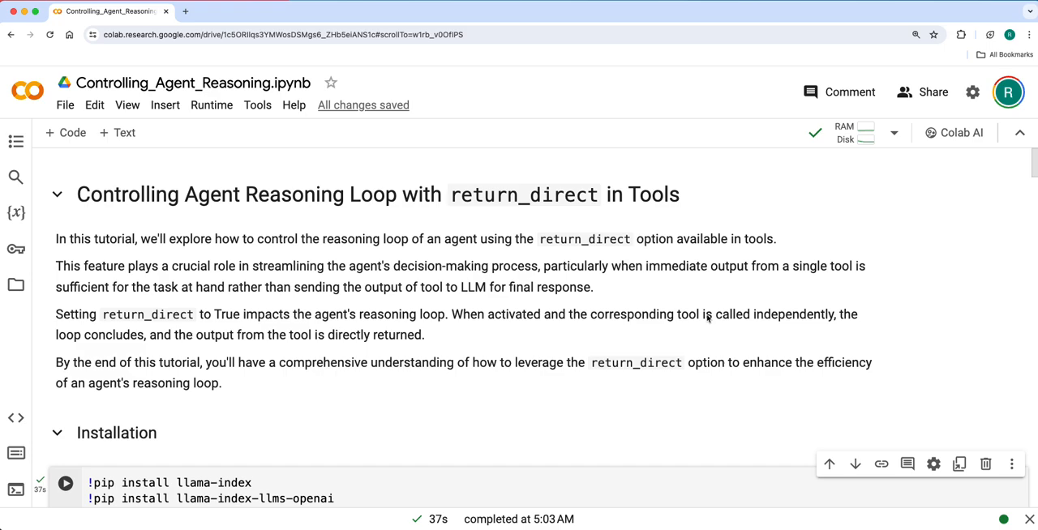
mouse_move(532, 317)
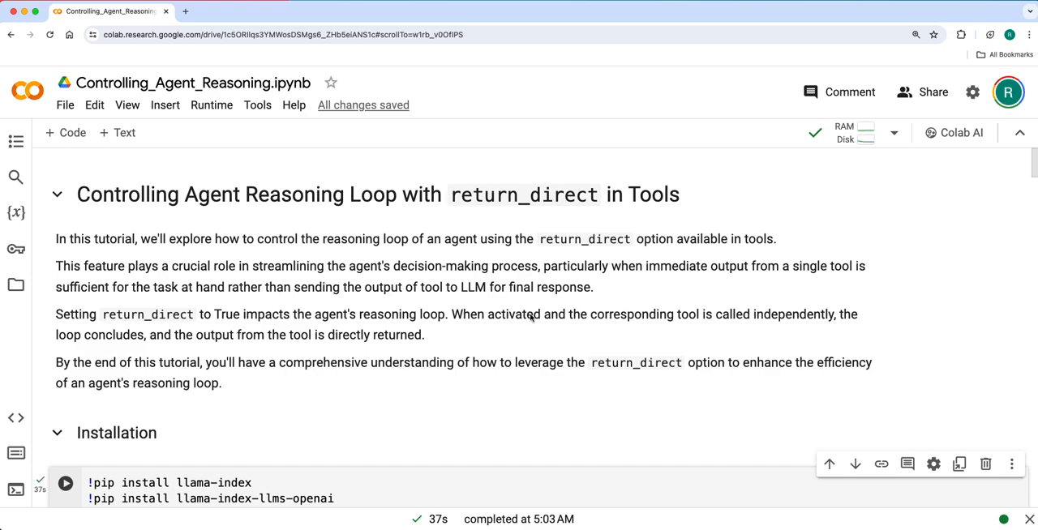
mouse_move(175, 234)
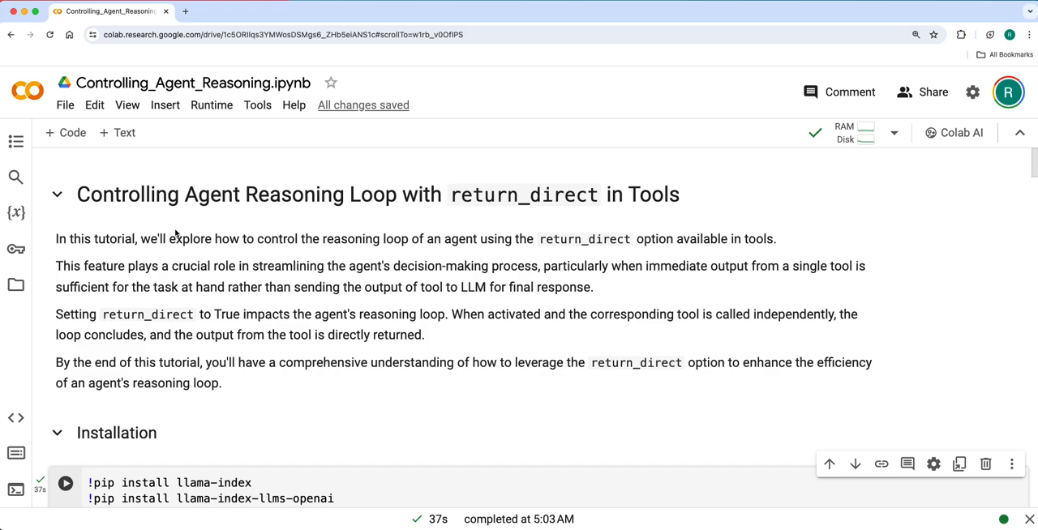
mouse_move(253, 224)
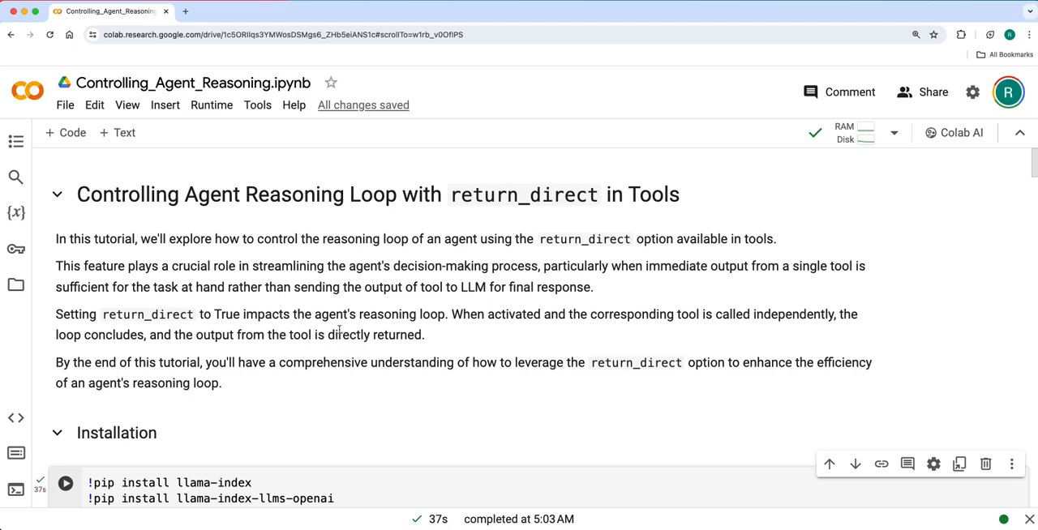
Scroll past the import and GPT-4 LLM setup cells down to the booking functions explanation.
scroll(down, 3)
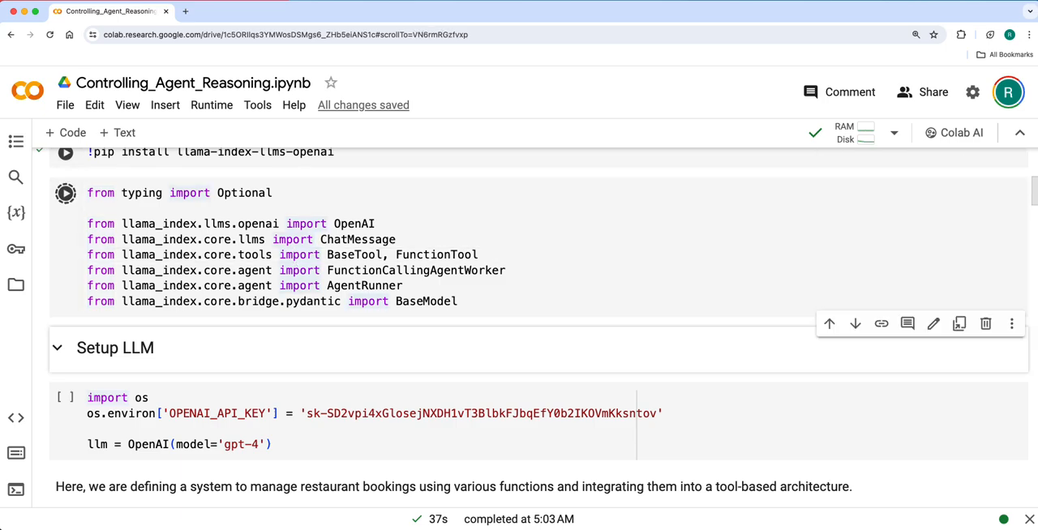
scroll(down, 3)
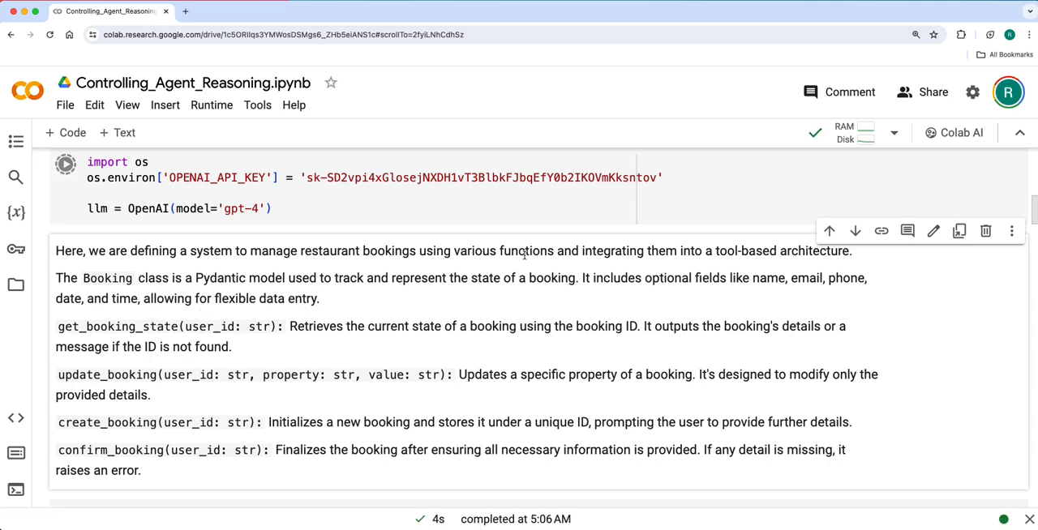
mouse_move(278, 295)
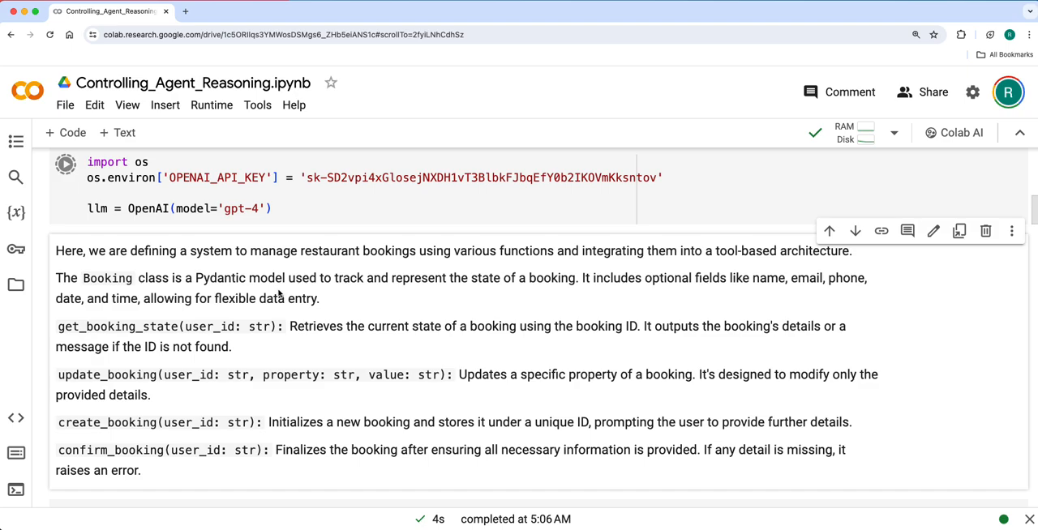
scroll(down, 3)
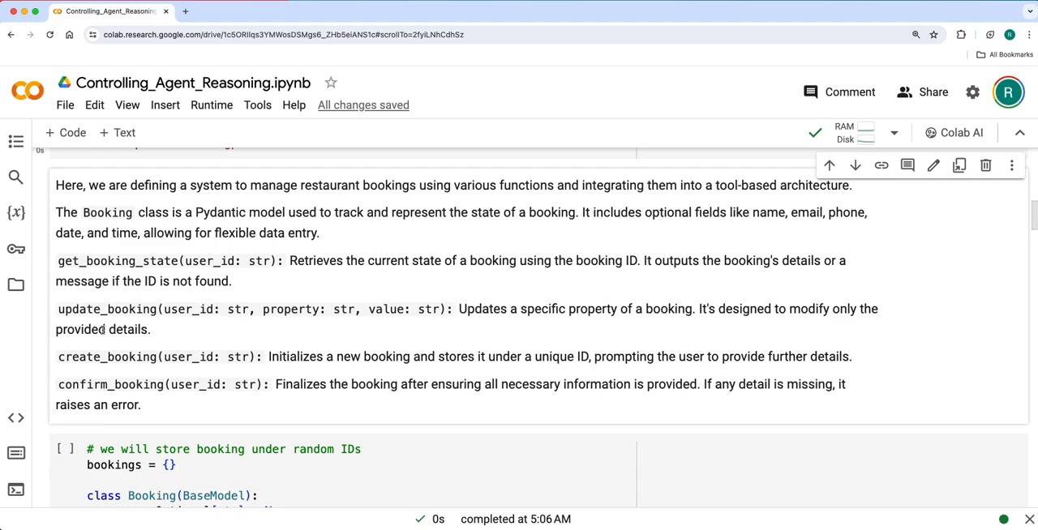
mouse_move(89, 276)
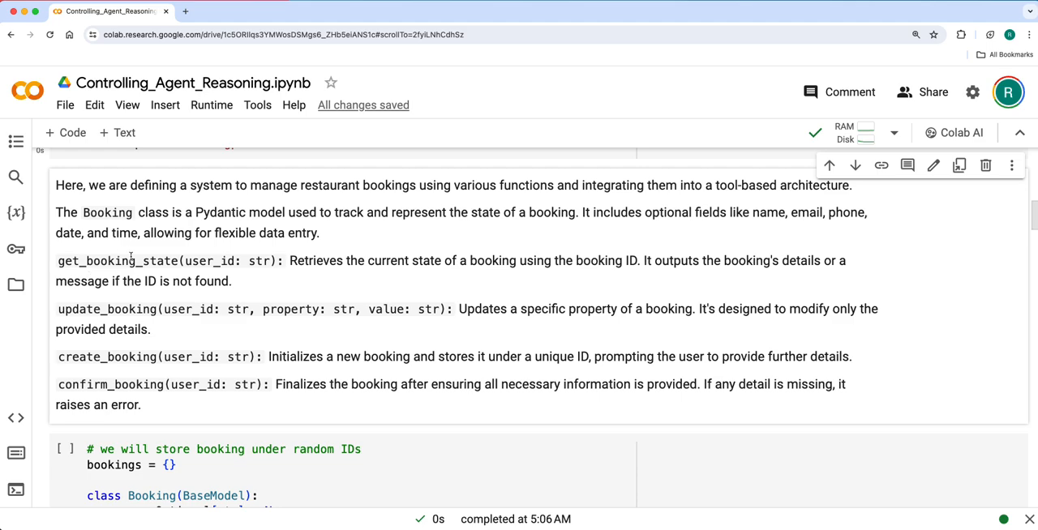
Run the cell defining the Booking model and its four booking functions, then reach Experiment-1.
scroll(down, 3)
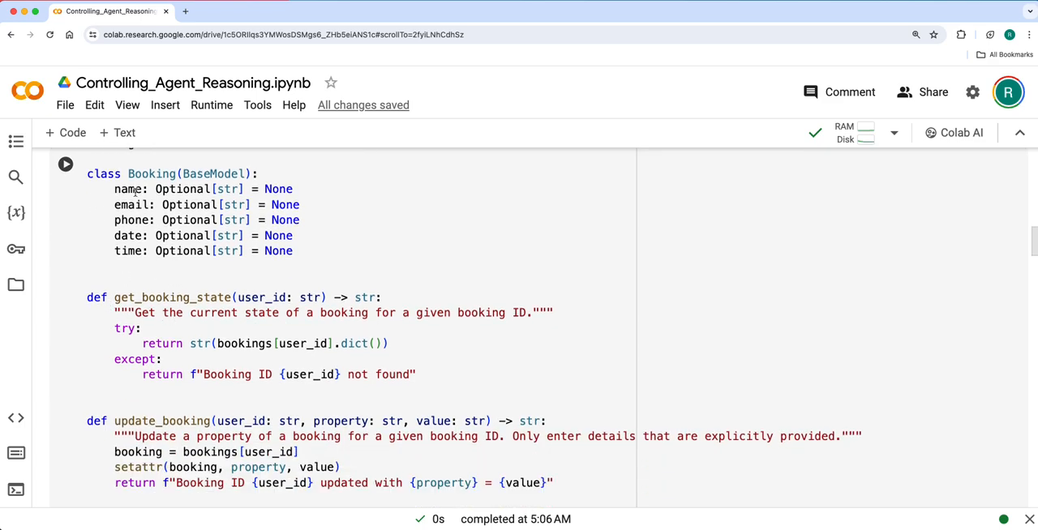
scroll(down, 3)
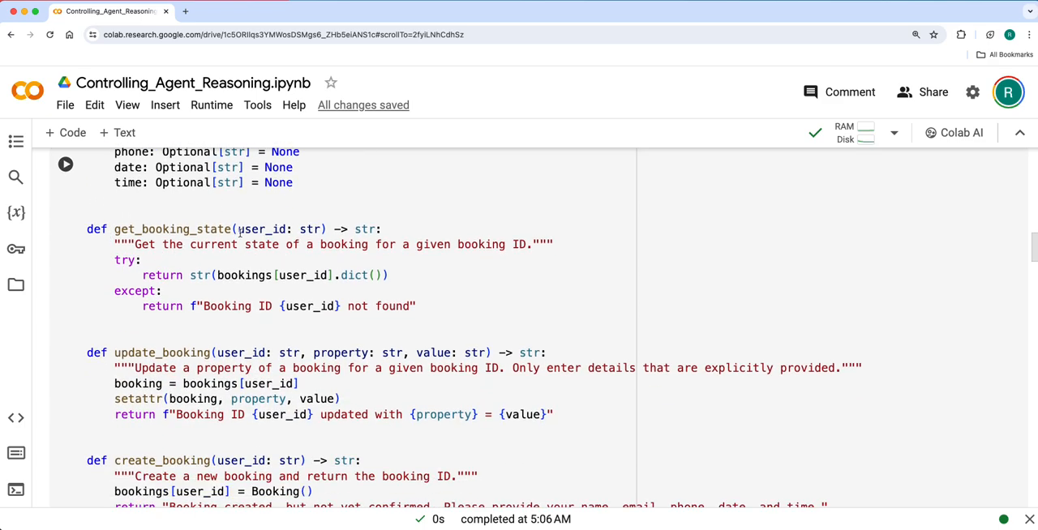
scroll(down, 3)
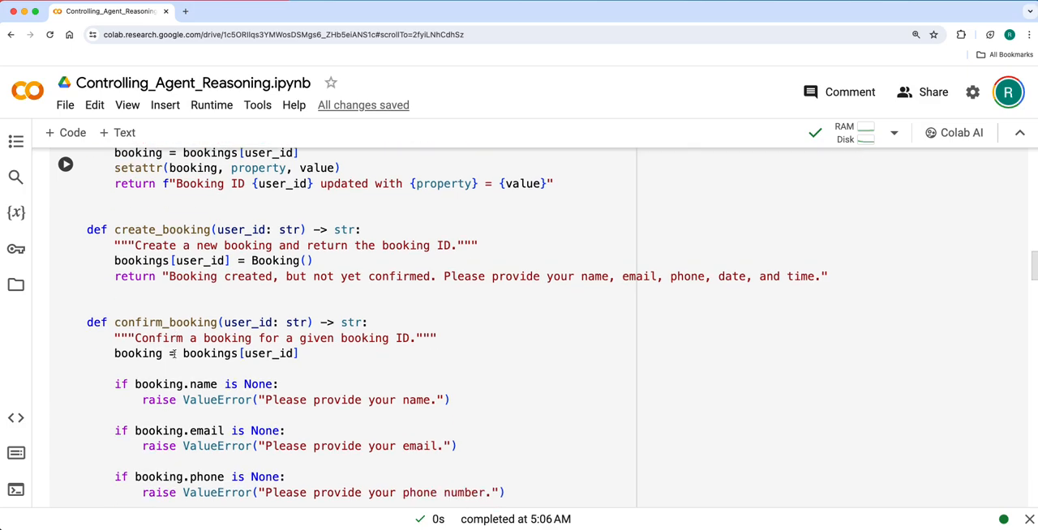
scroll(down, 3)
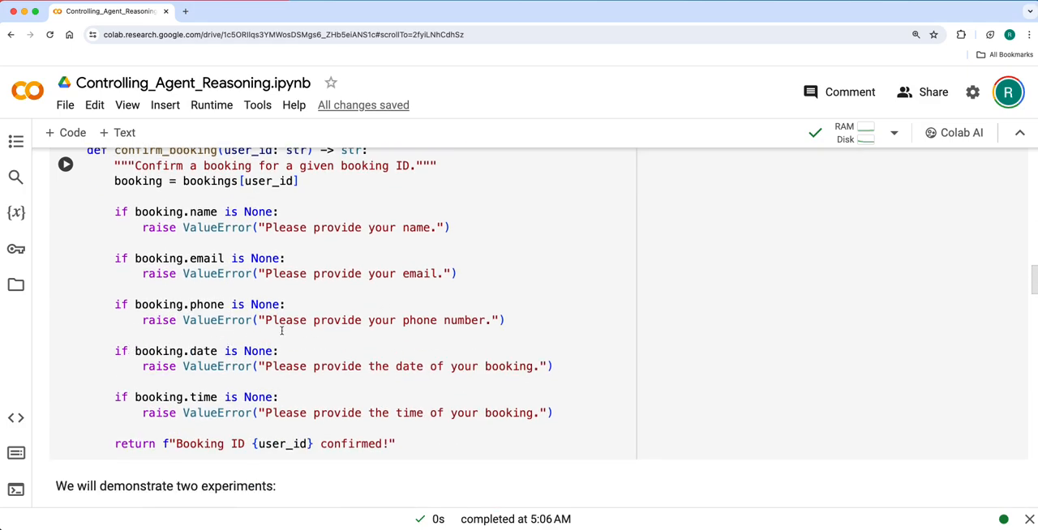
click(264, 332)
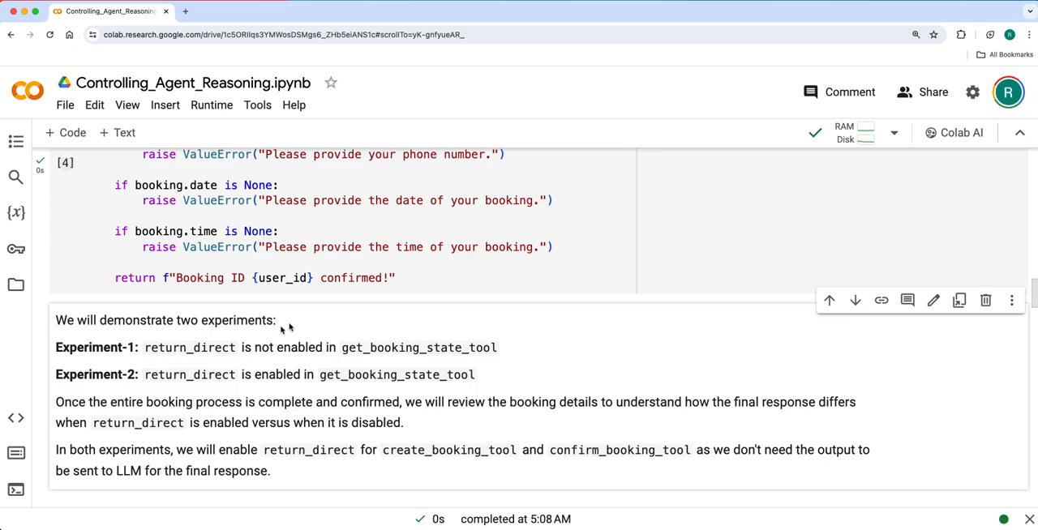
scroll(down, 3)
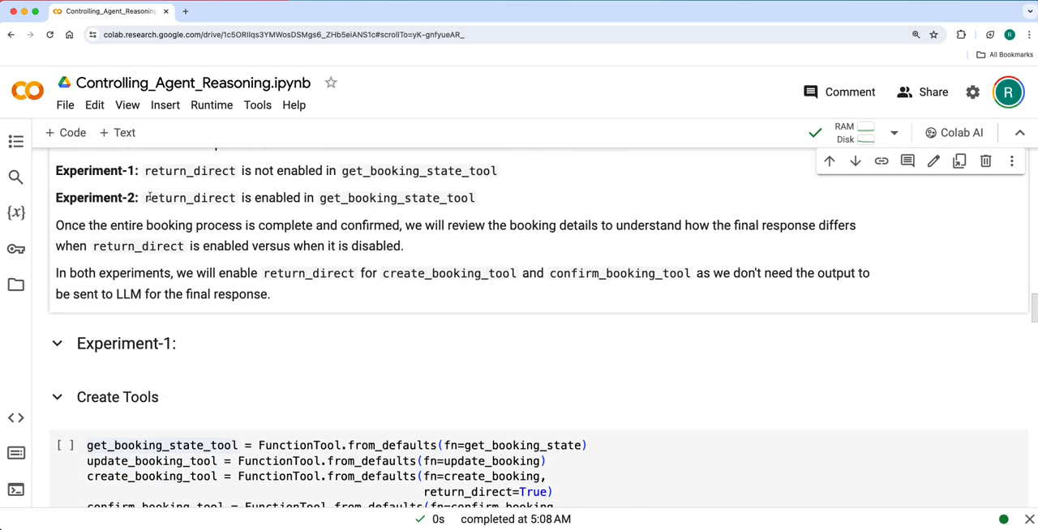
mouse_move(170, 185)
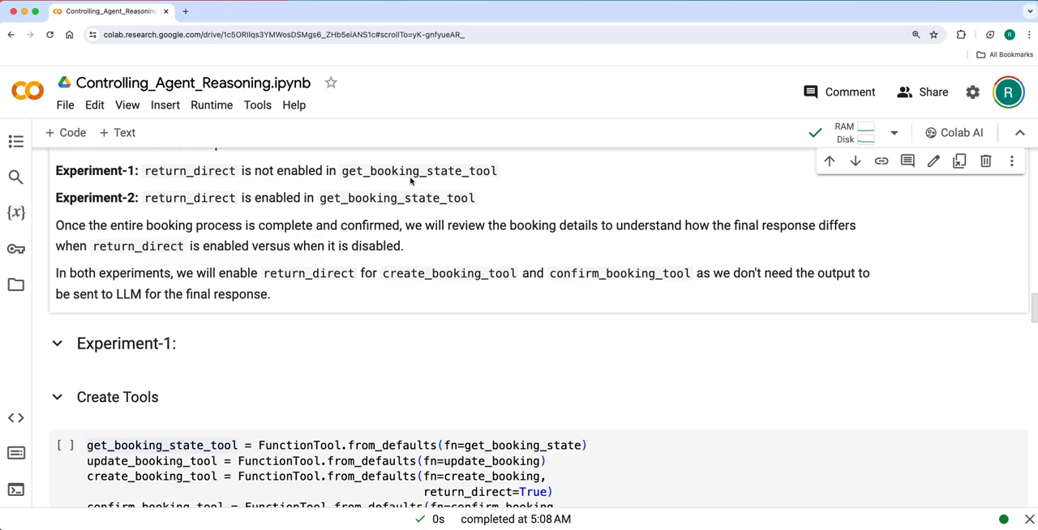
Run Experiment-1's agent-creation cell building the AgentRunner and bring the booking chat cells into view.
scroll(down, 3)
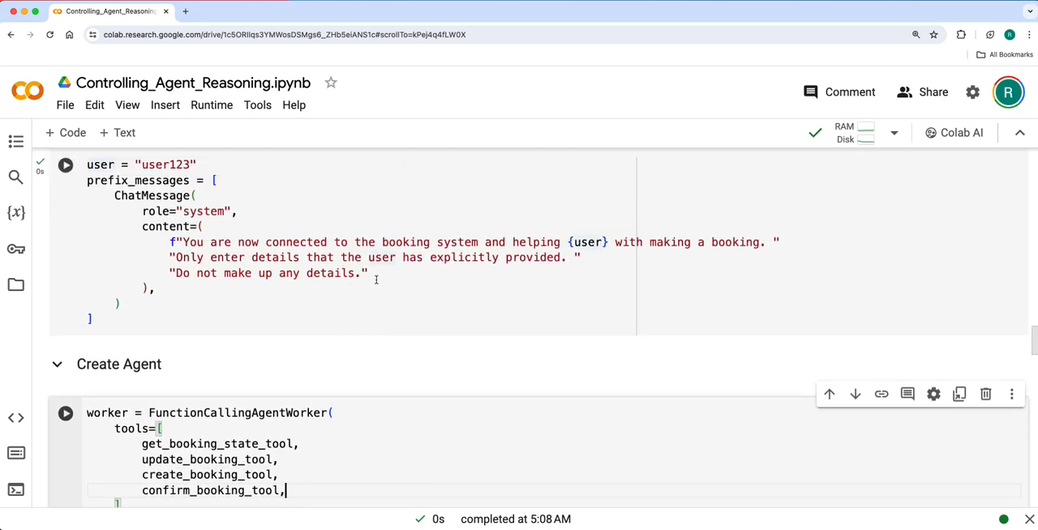
scroll(down, 3)
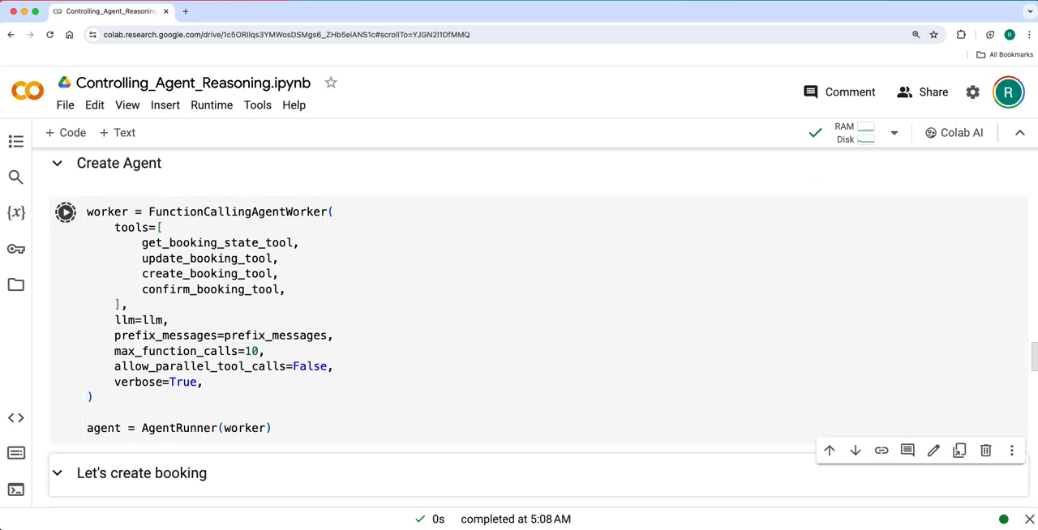
click(65, 212)
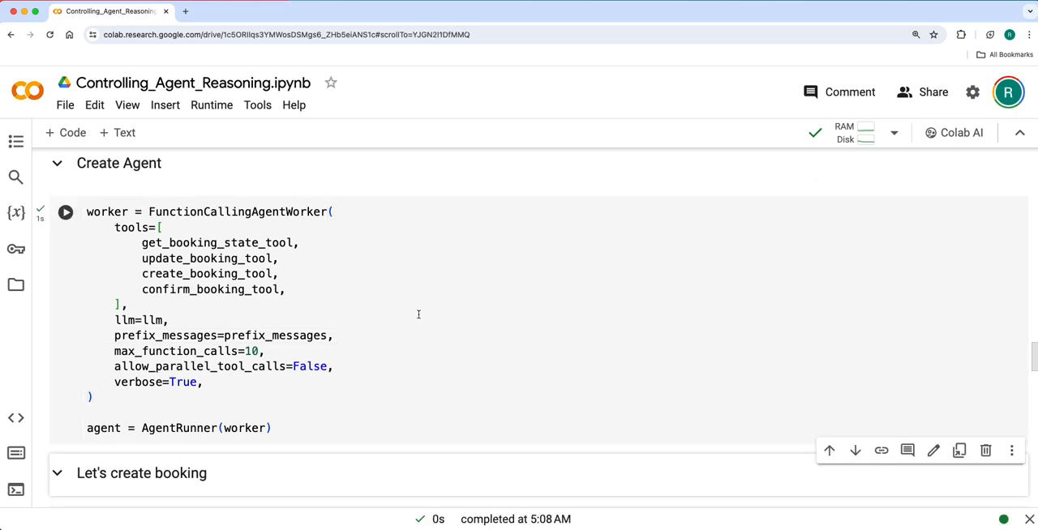
scroll(down, 3)
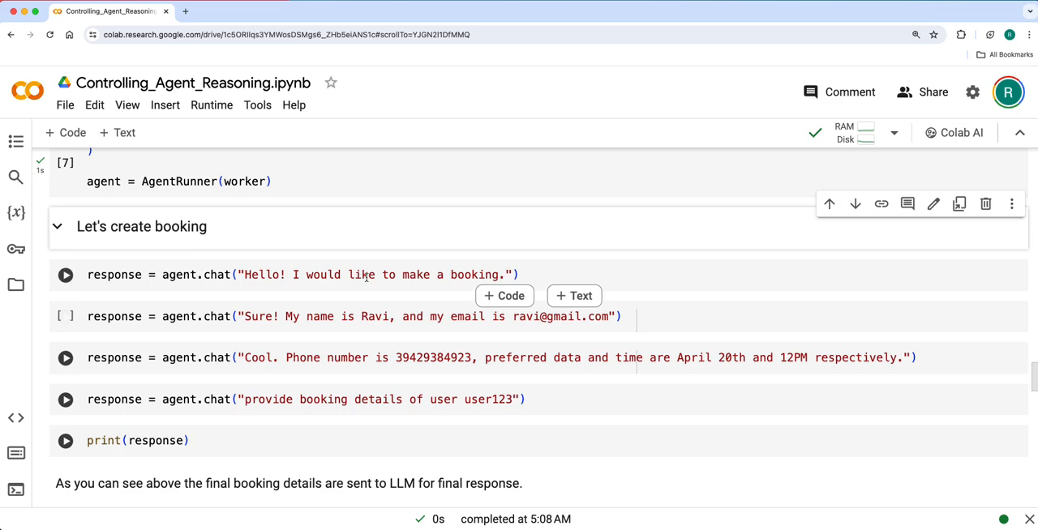
Send the user123 greeting and the name/email message, then queue the phone, date and time message.
click(373, 274)
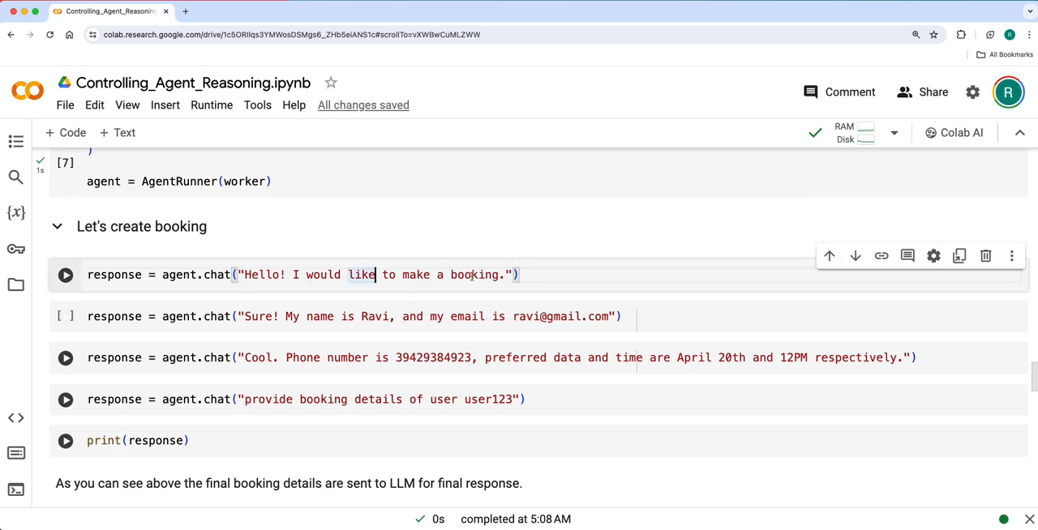
click(65, 275)
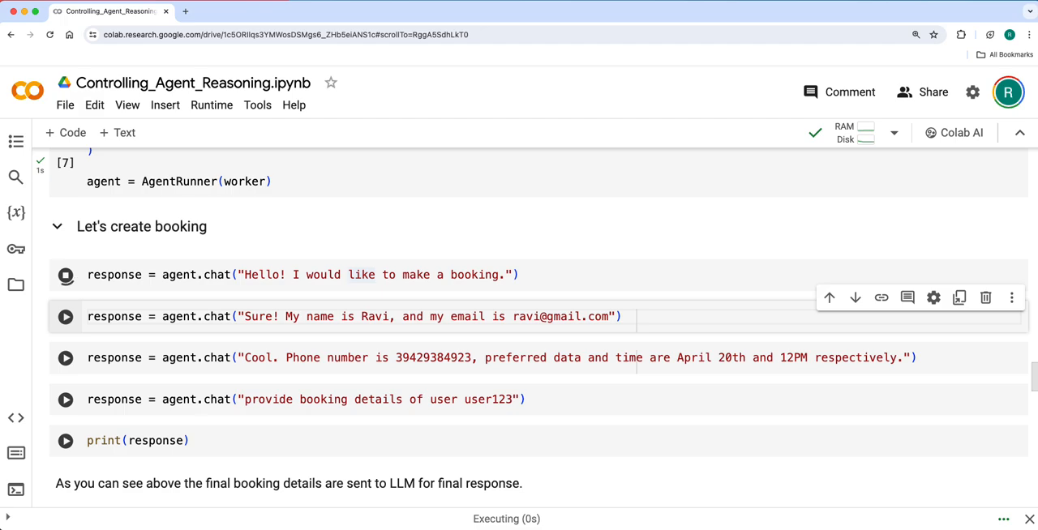
click(65, 275)
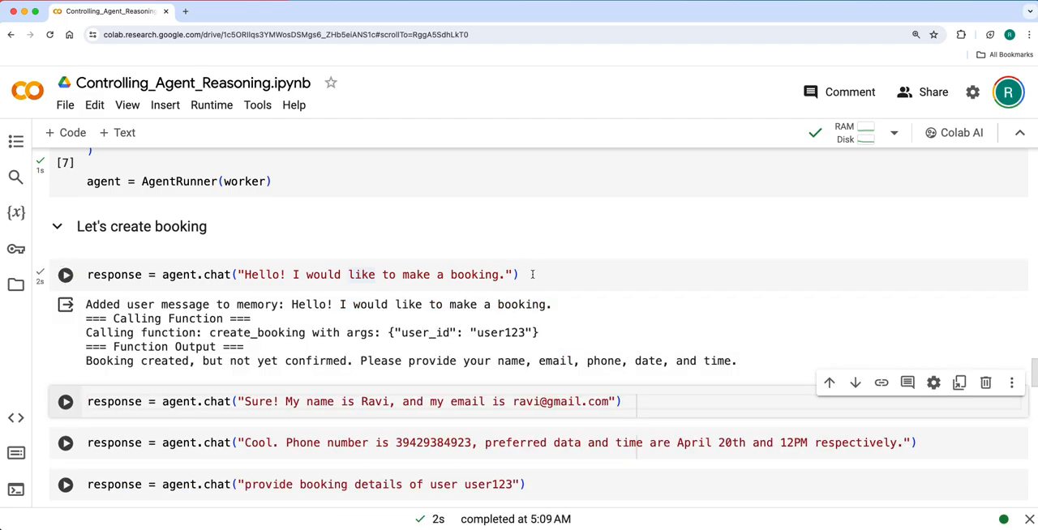
mouse_move(388, 349)
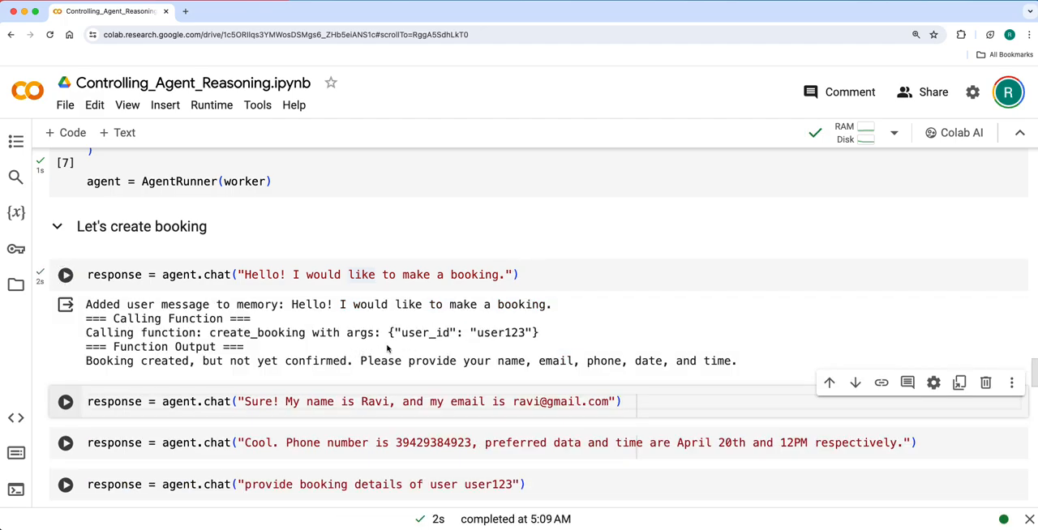
mouse_move(574, 334)
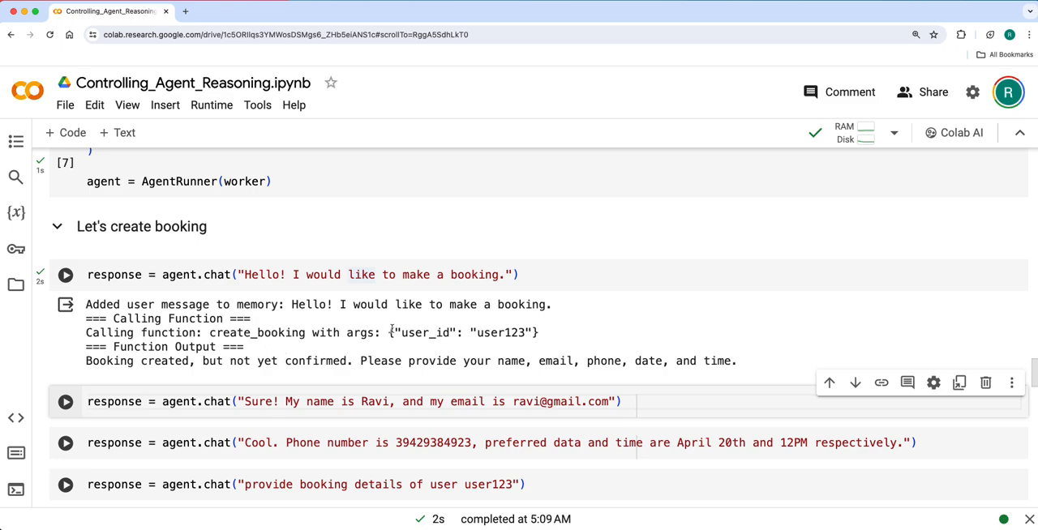
scroll(down, 3)
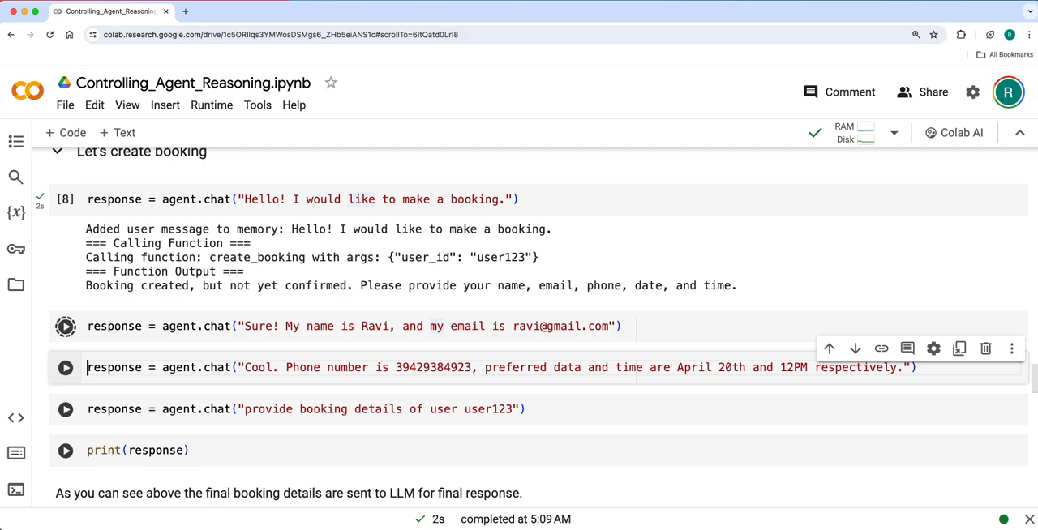
click(65, 326)
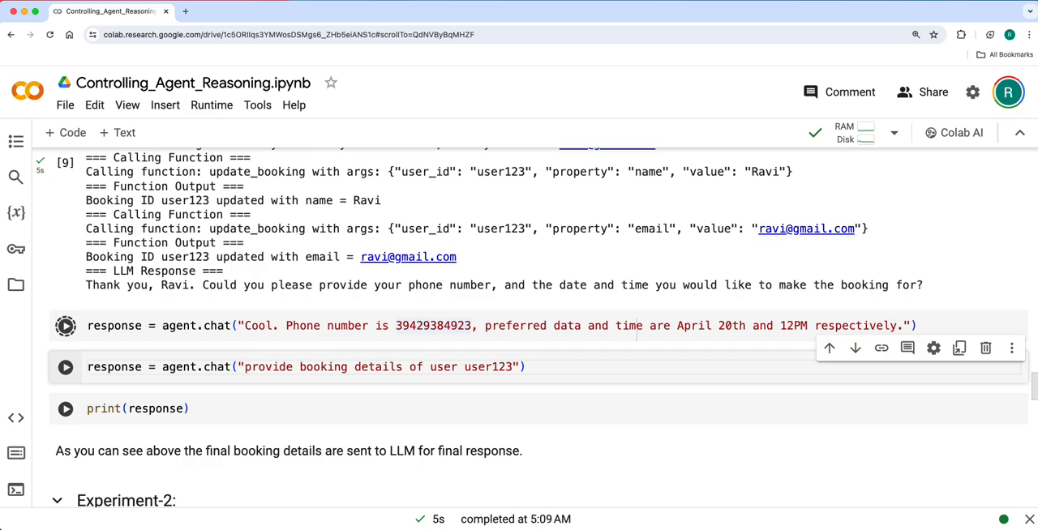
Let the phone/date/time message update and confirm booking user123, reviewing its function-call output.
click(64, 325)
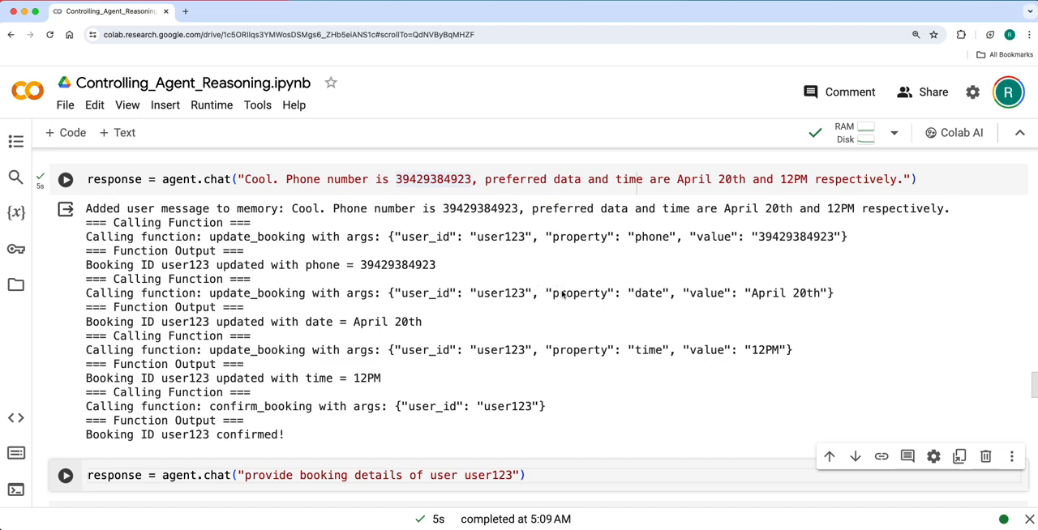
mouse_move(397, 404)
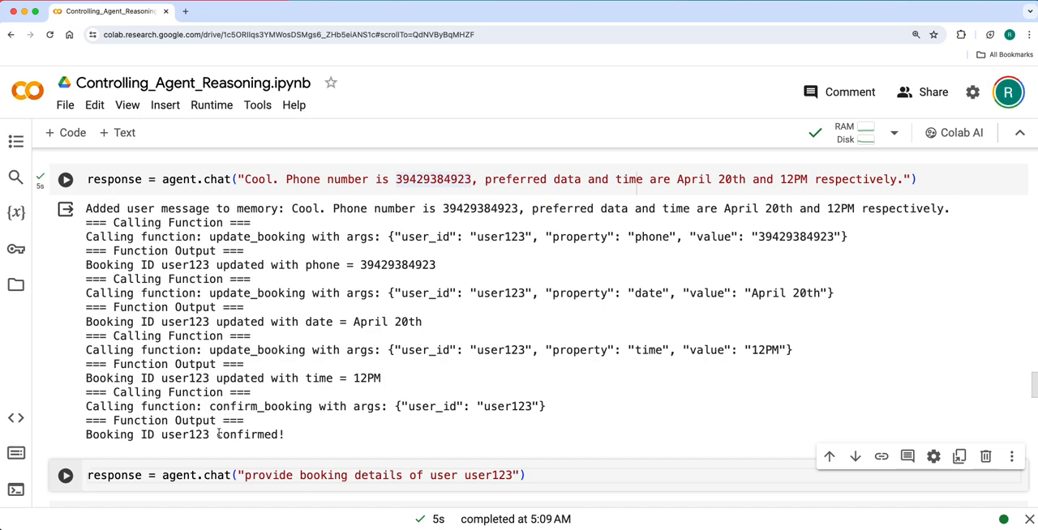
mouse_move(309, 430)
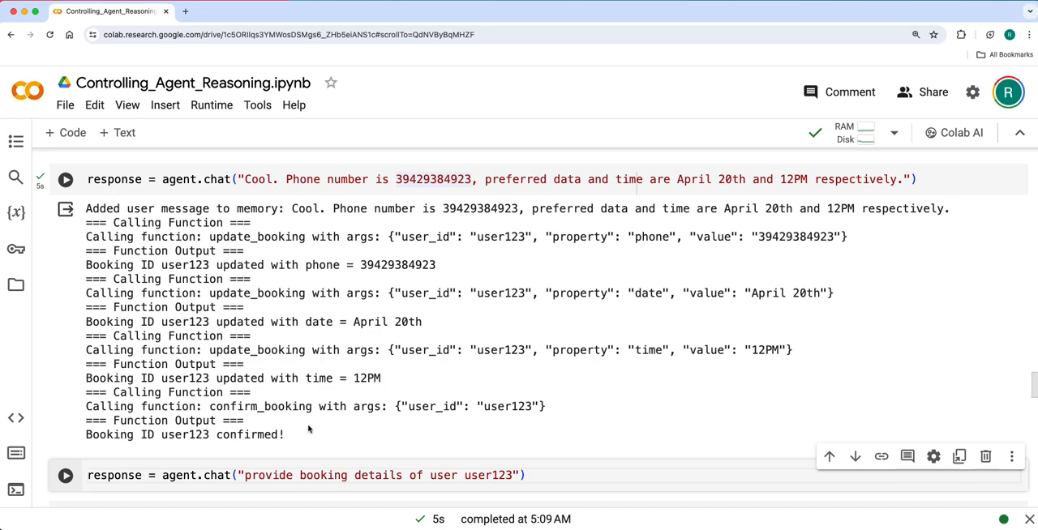
scroll(down, 3)
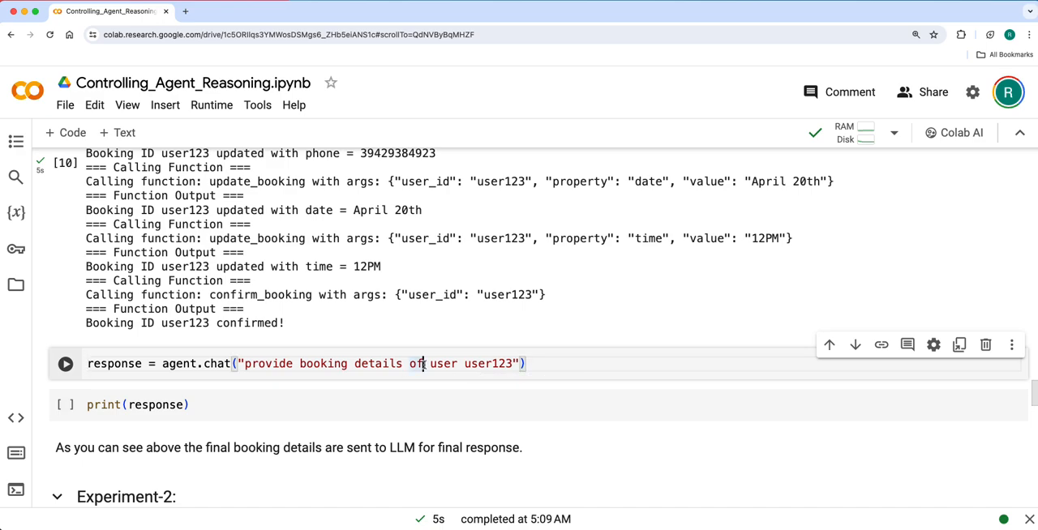
Request user123's booking details from the agent and print its final response.
click(65, 363)
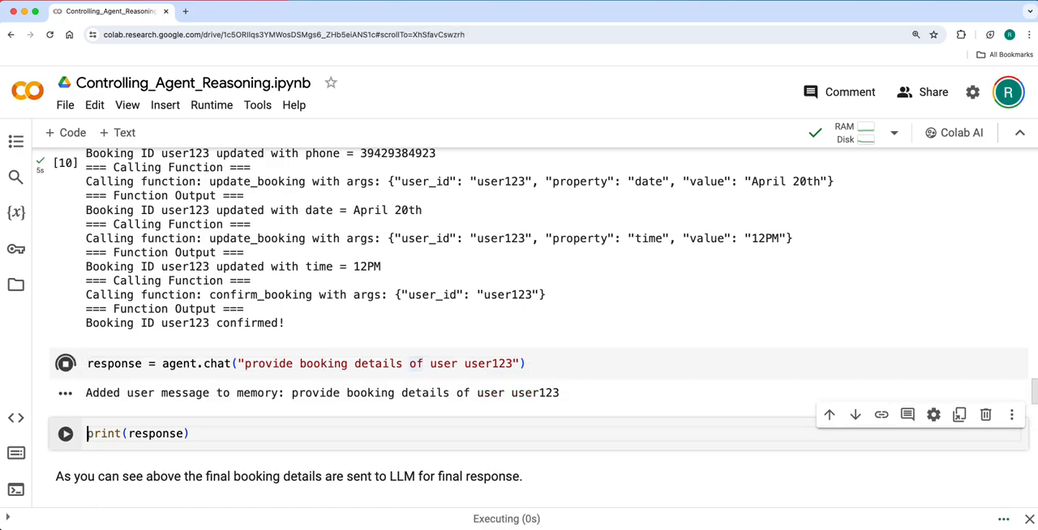
click(65, 363)
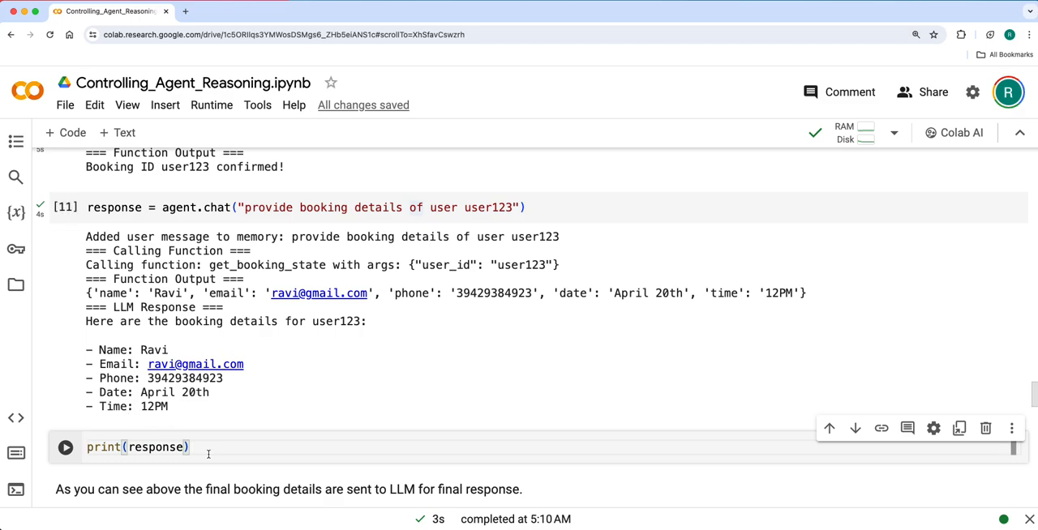
click(65, 447)
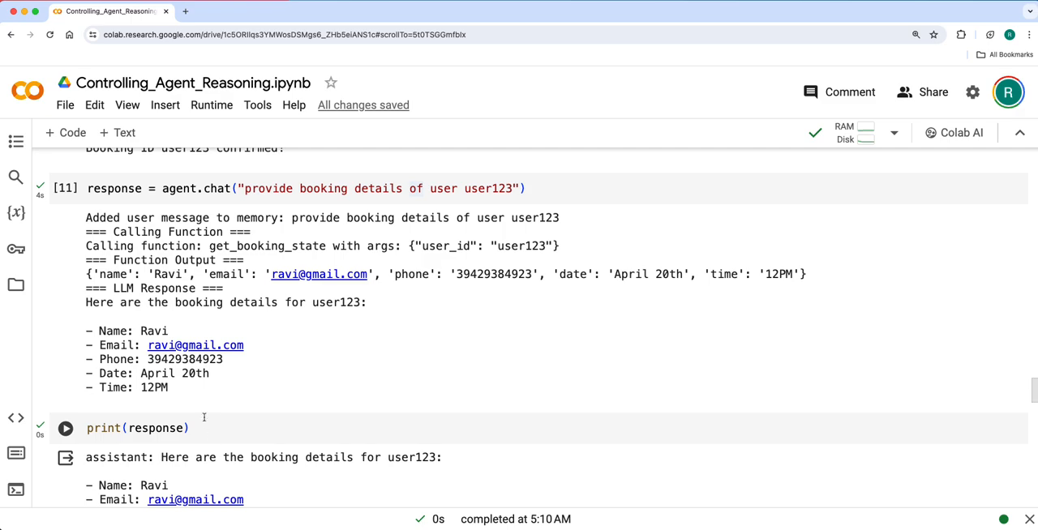
scroll(down, 3)
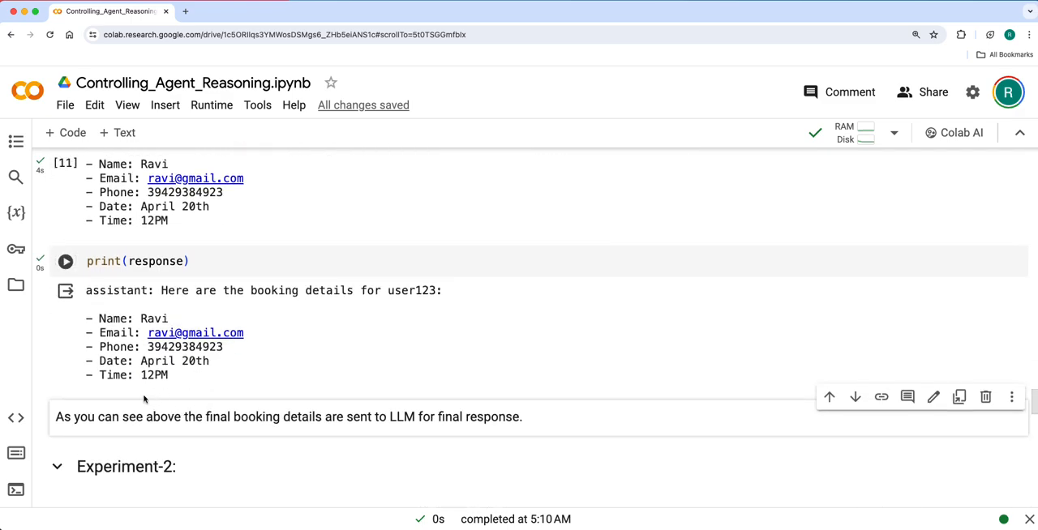
Review the printed summary with name, email, phone, date and time down to Experiment-2.
click(65, 261)
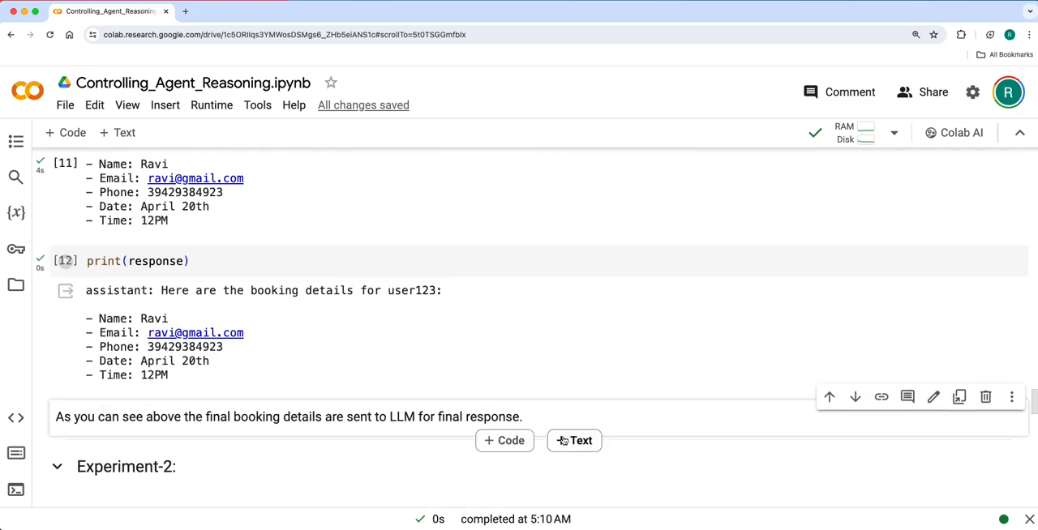
scroll(down, 3)
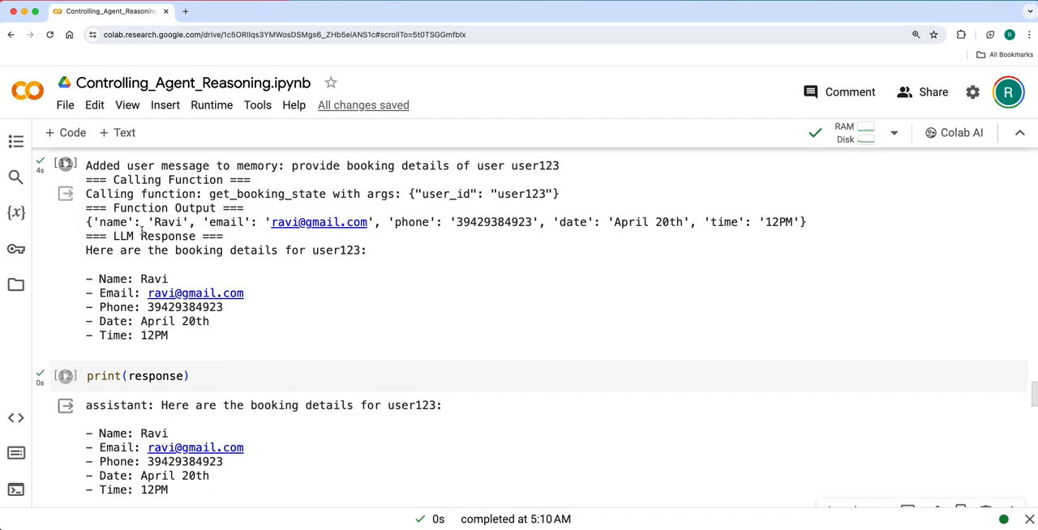
scroll(down, 3)
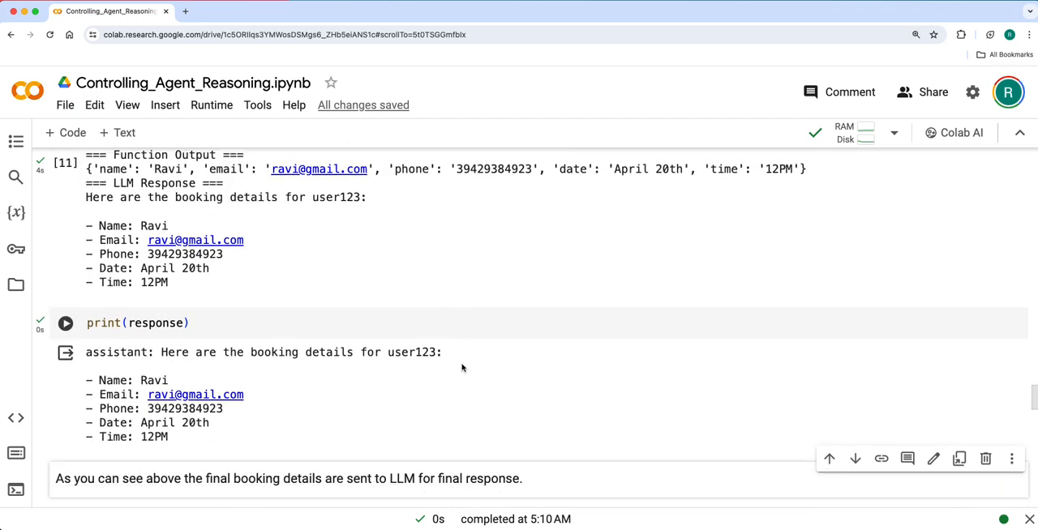
scroll(down, 3)
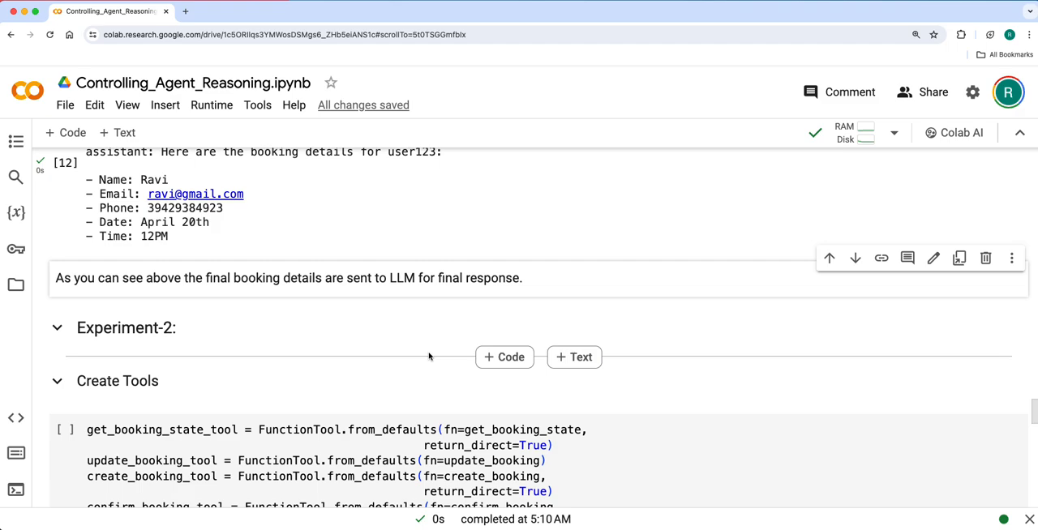
Create the Experiment-2 tools with return_direct enabled and define the booking agent's system prompt.
scroll(down, 3)
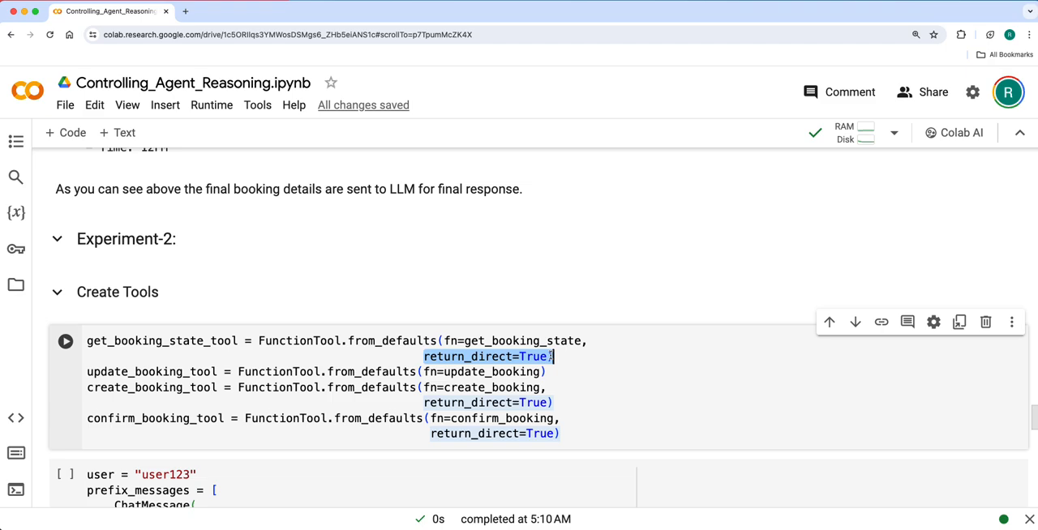
click(322, 387)
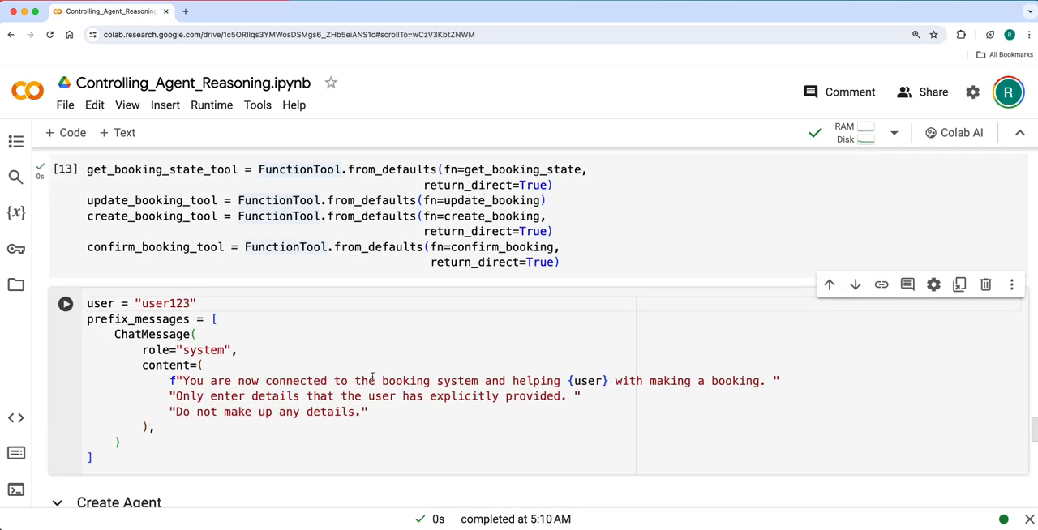
click(64, 303)
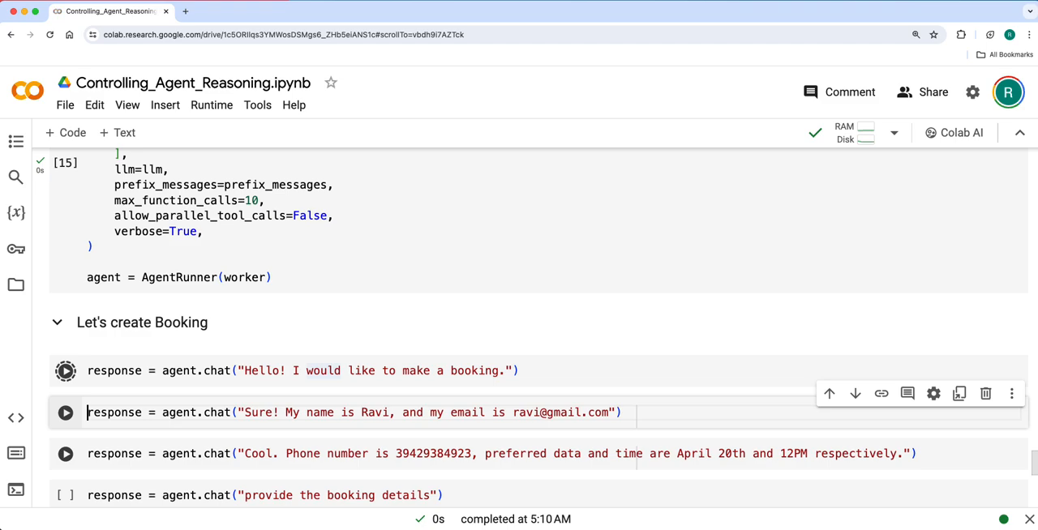
Send the name/email and phone/date/time messages so the new agent updates and confirms booking user123.
click(64, 371)
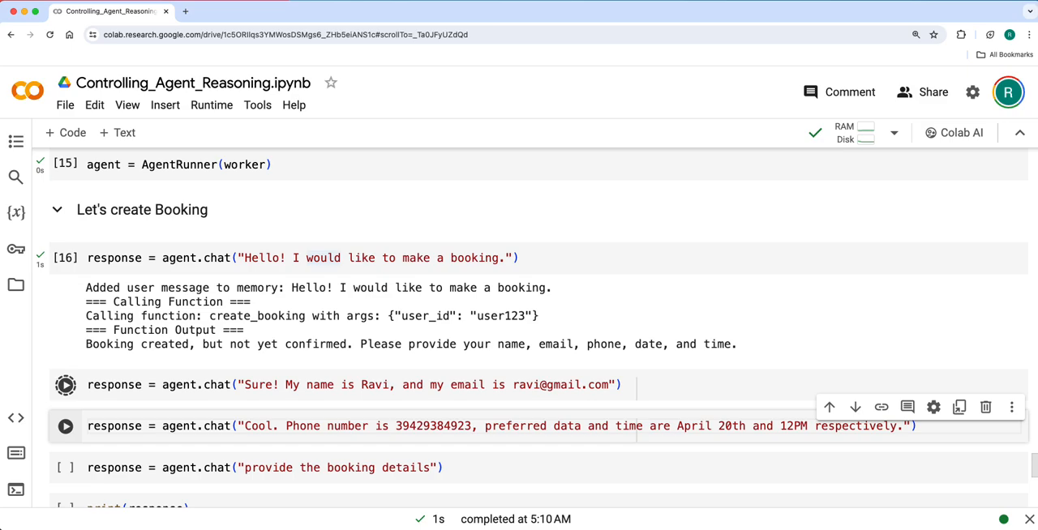
click(64, 385)
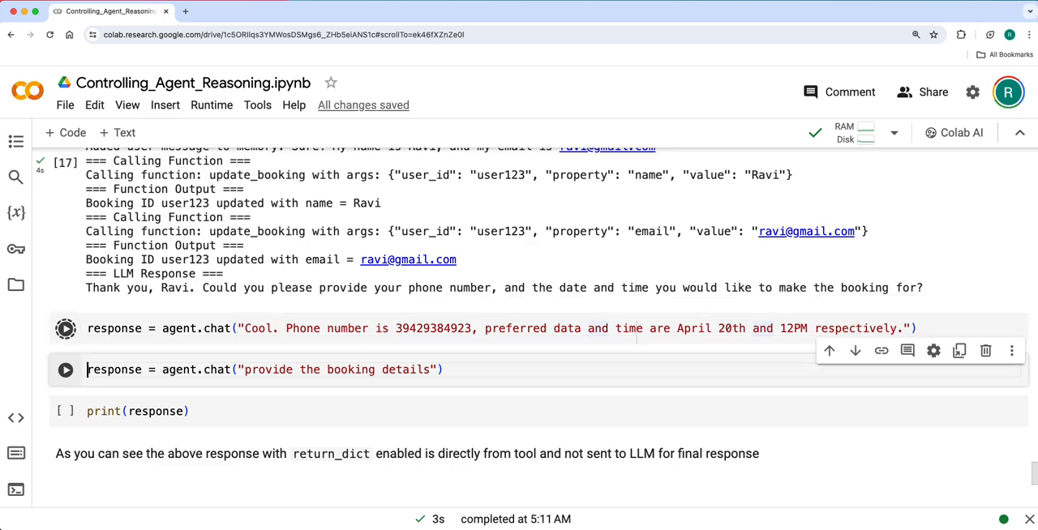
click(65, 328)
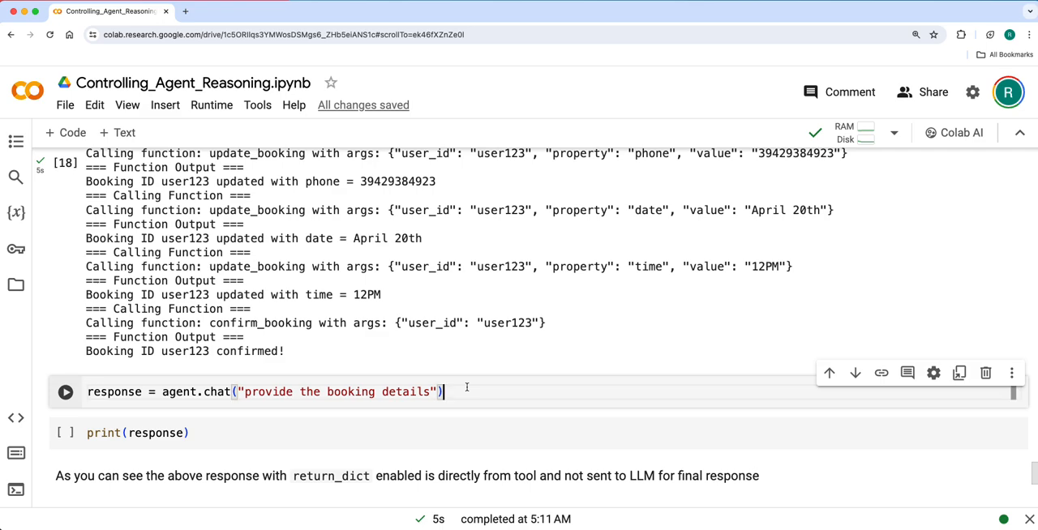
Ask the new agent for user123's booking details and print the raw tool dictionary response.
click(64, 392)
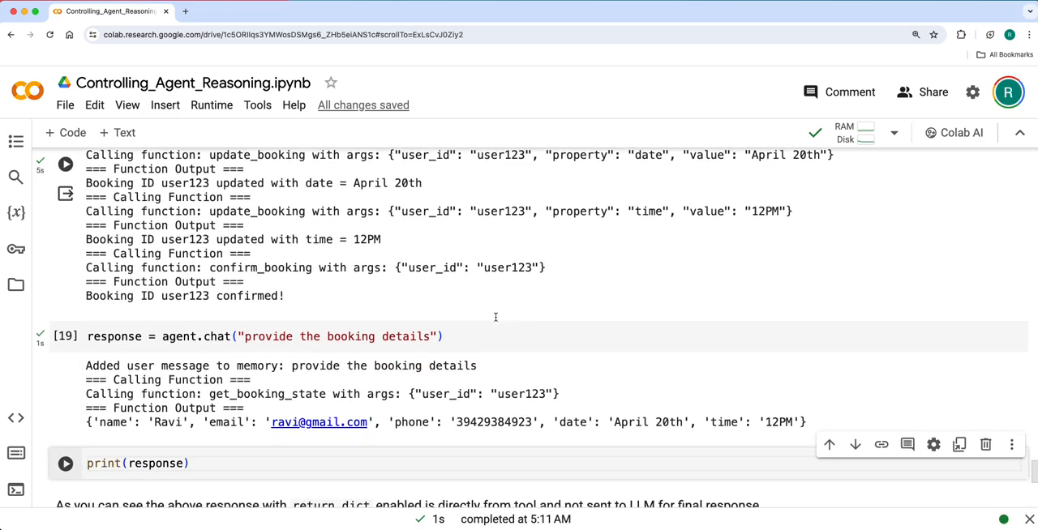
scroll(down, 3)
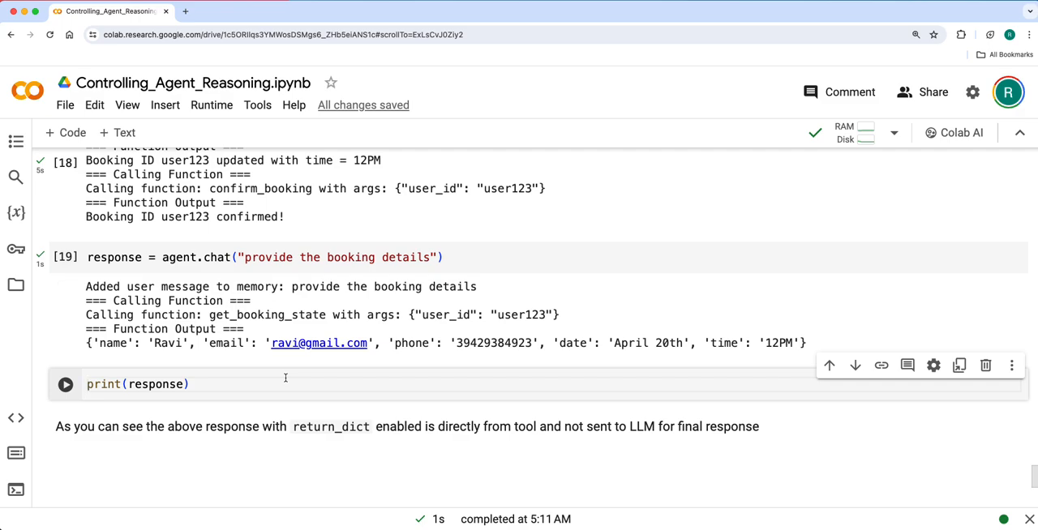
click(65, 384)
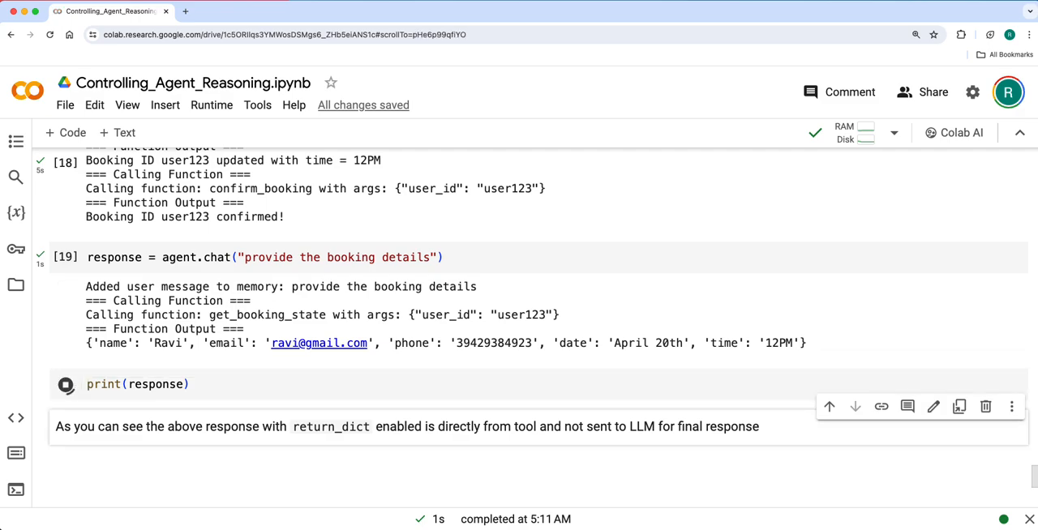
click(65, 384)
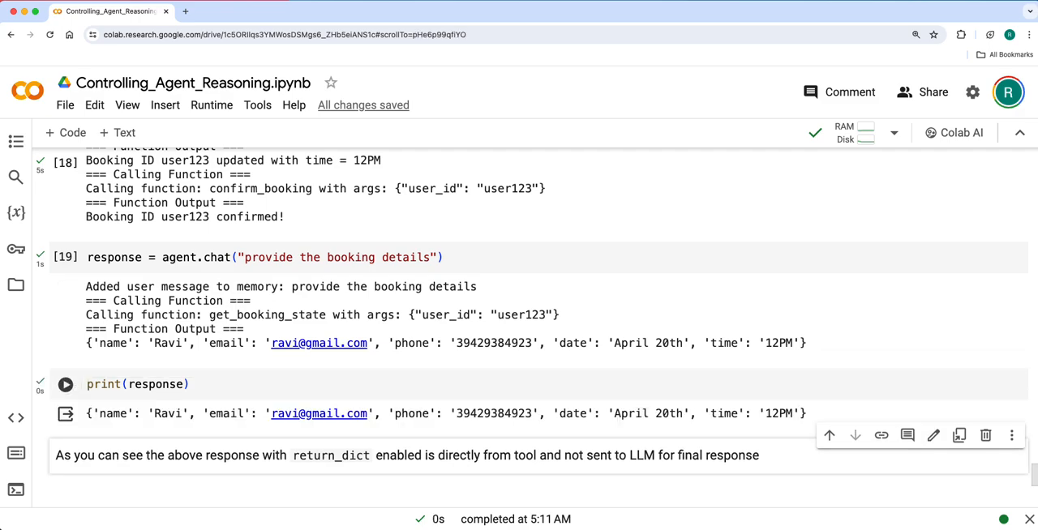